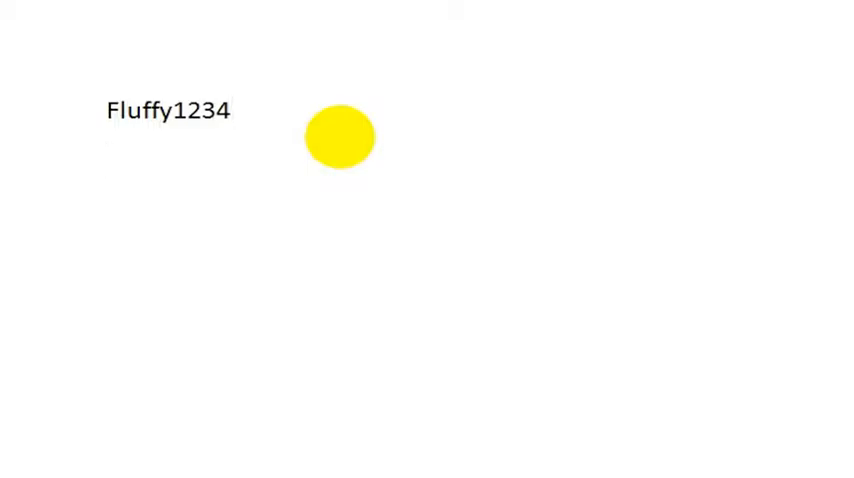
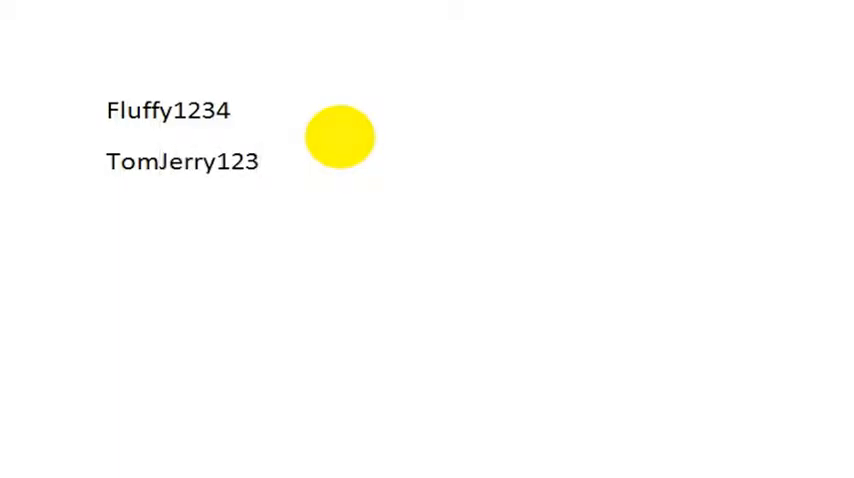
pyautogui.doubleClick(180, 162)
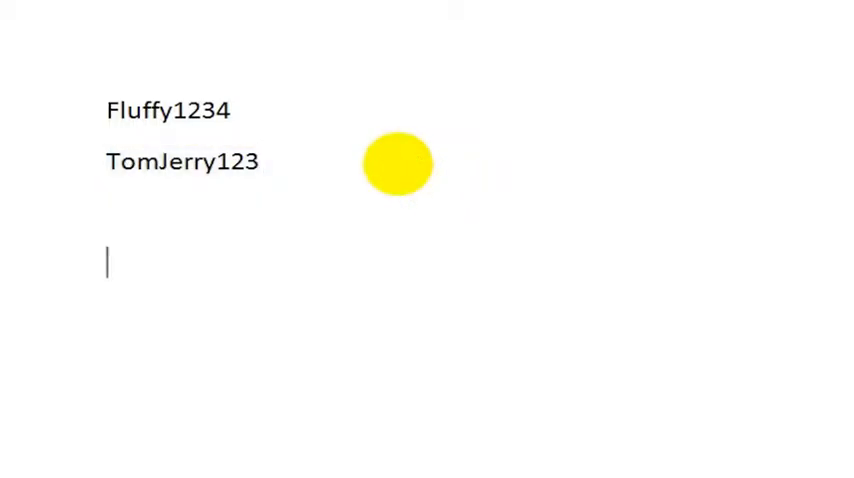
# Type the source lines 'Passwordsgenerator.net' and 'Random.org/passwords' beneath the example passwords.
pyautogui.write('pas')
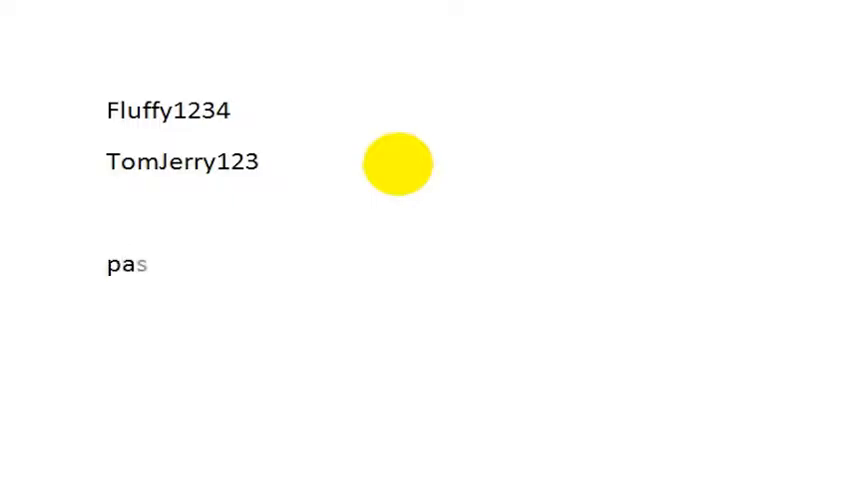
pyautogui.write('s')
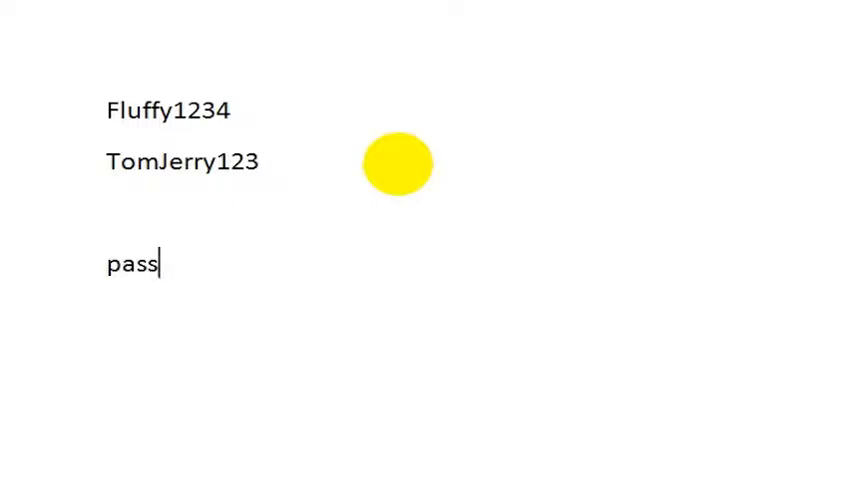
pyautogui.write('wordsgenerator.net')
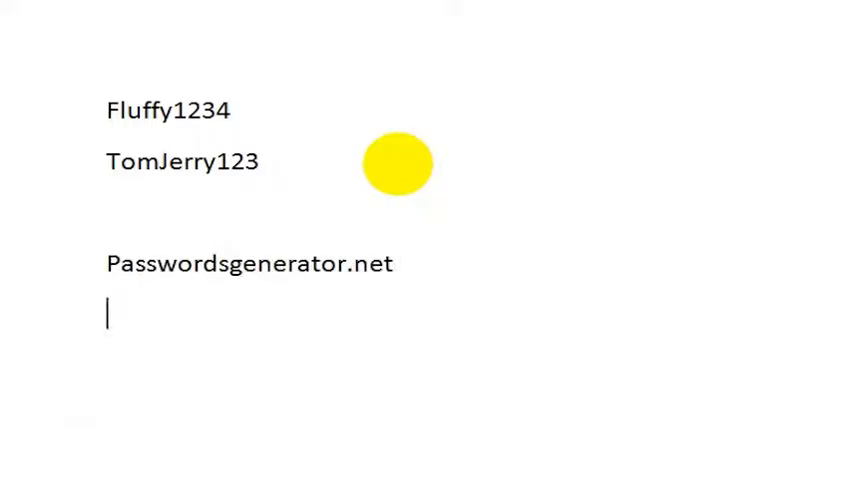
pyautogui.write('Random.')
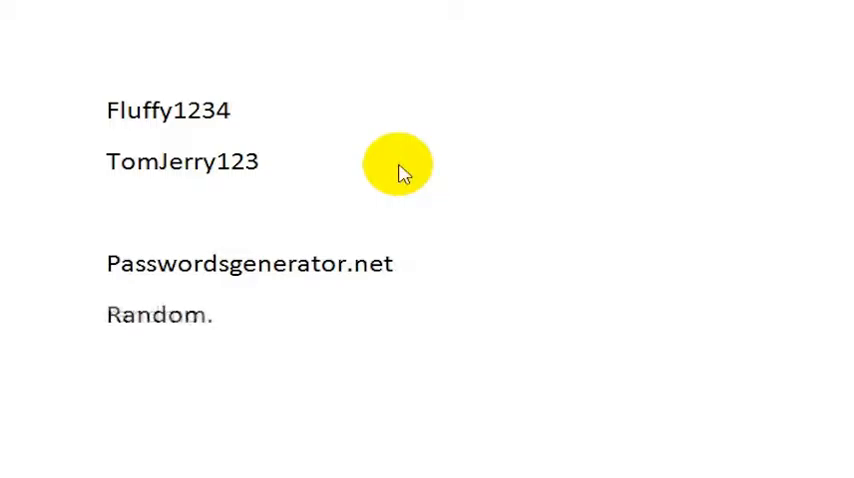
pyautogui.write('org/passwords')
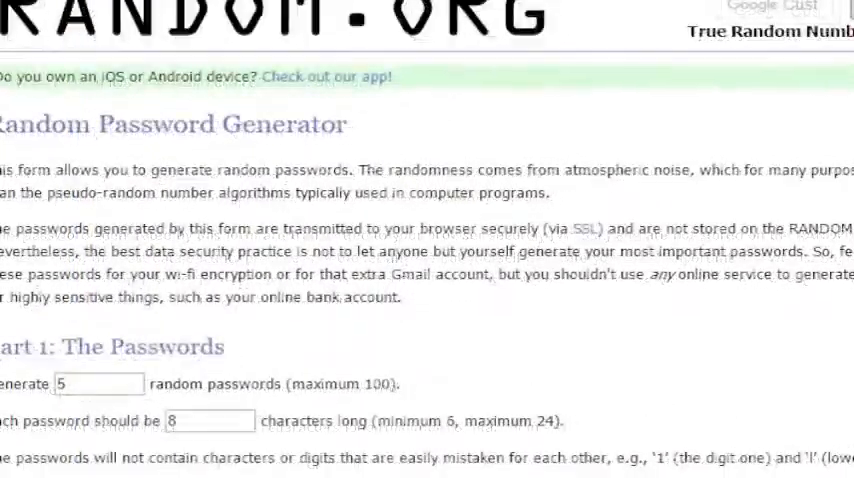
# Generate one 18-character password on RANDOM.ORG, then select the password count field.
pyautogui.scroll(-3)
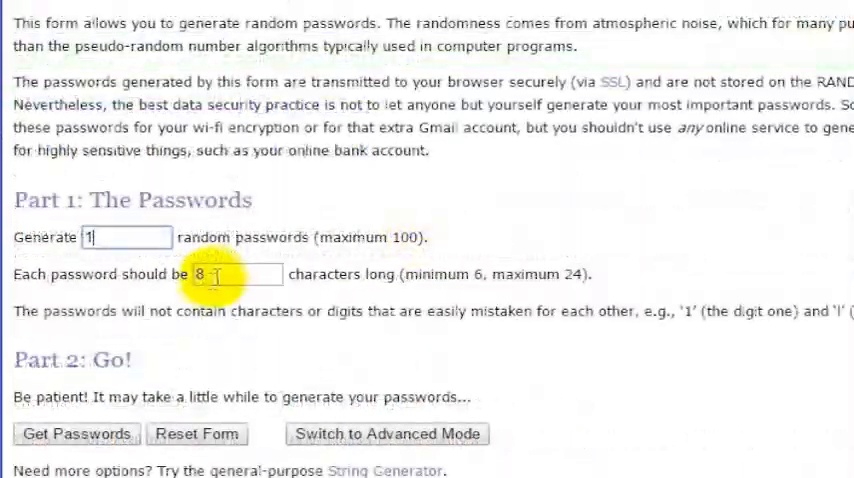
pyautogui.write('18')
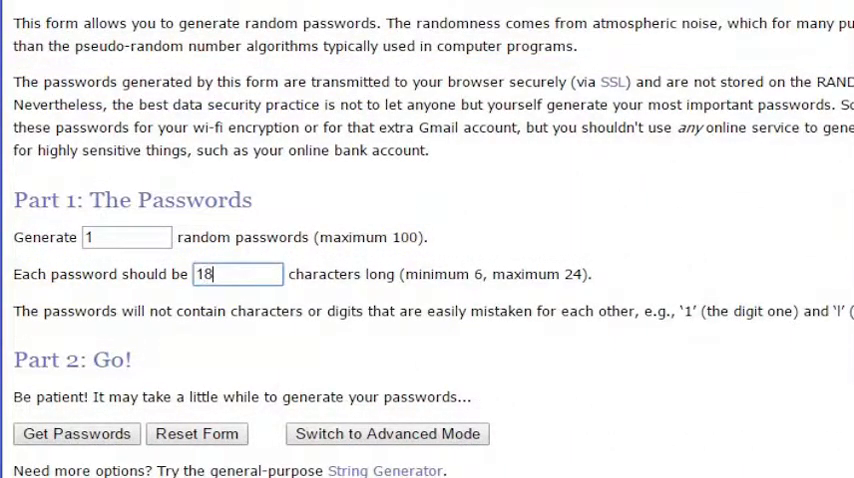
pyautogui.moveTo(479, 291)
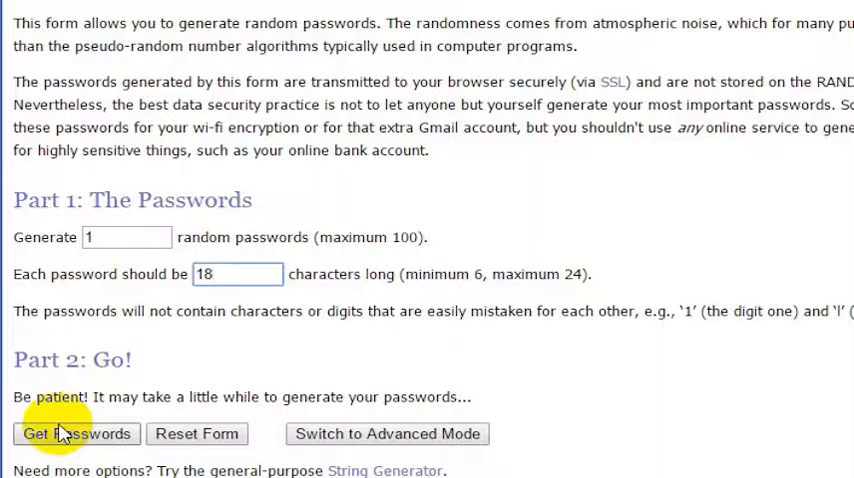
pyautogui.click(76, 433)
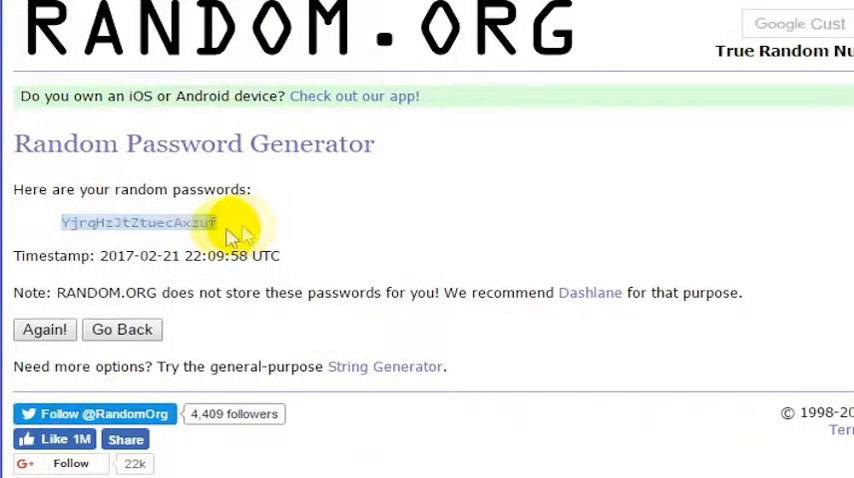
pyautogui.doubleClick(137, 222)
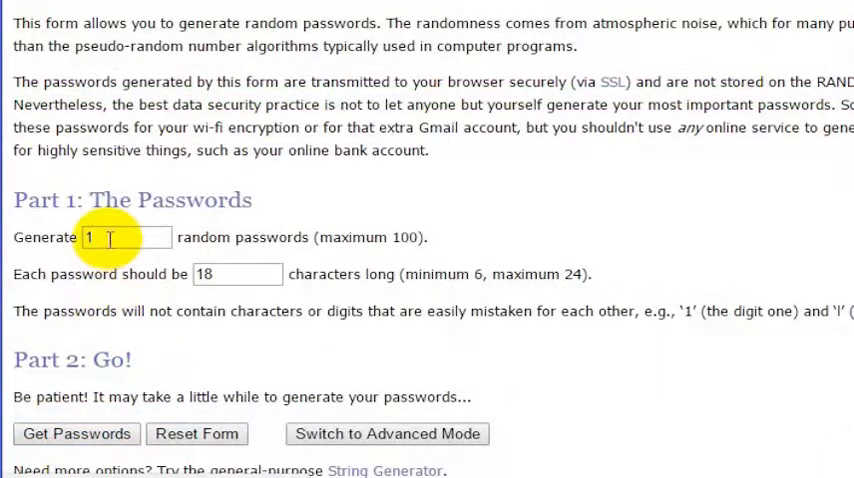
# Get 14 passwords of length 18 and paste one under TomJerry123 in Word.
pyautogui.write('8')
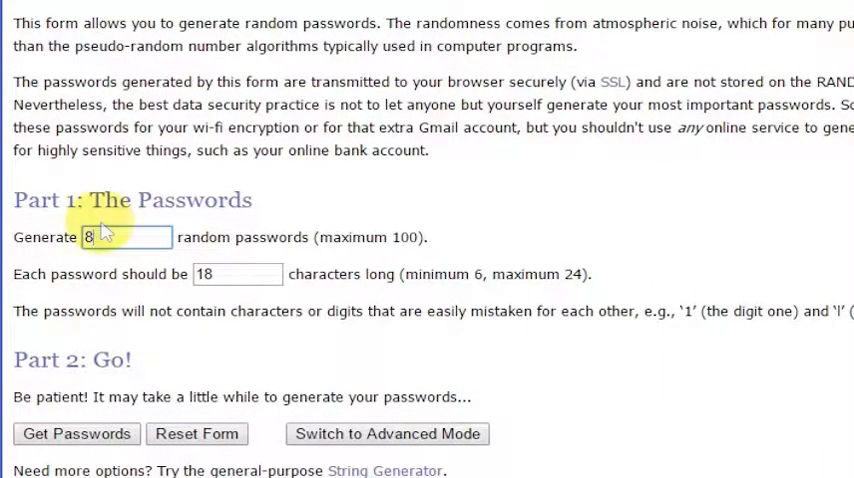
pyautogui.scroll(-3)
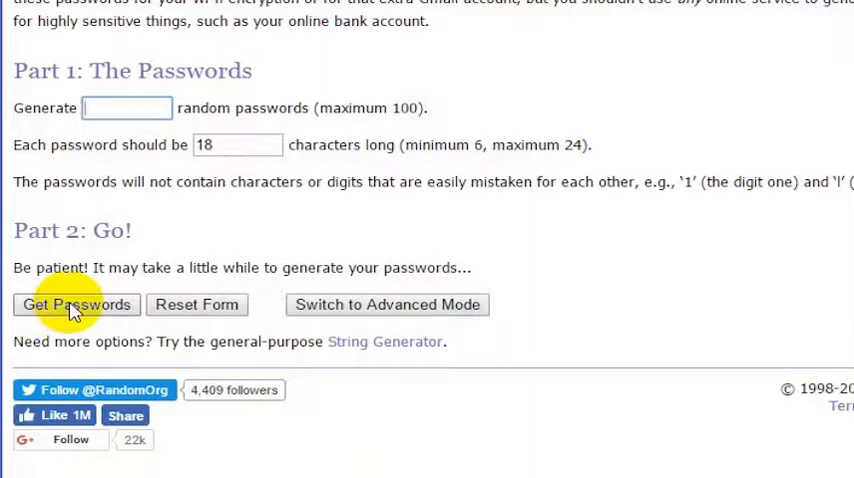
pyautogui.write('14')
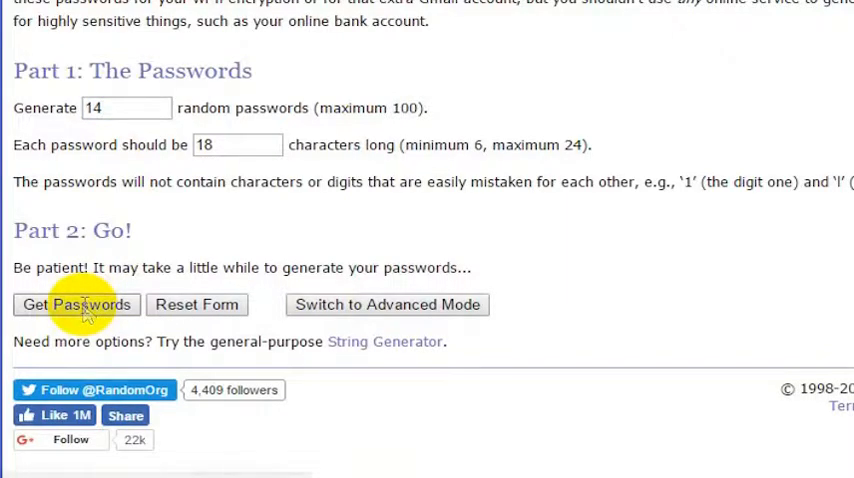
pyautogui.click(75, 304)
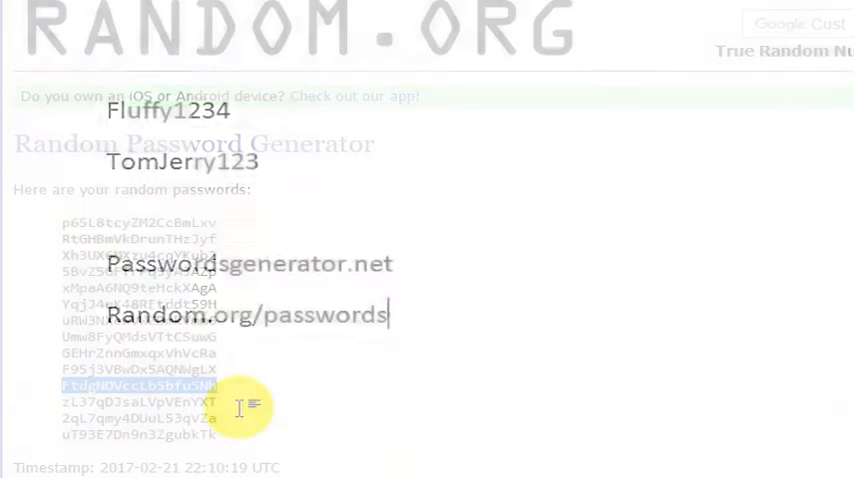
pyautogui.press('ctrl+v')
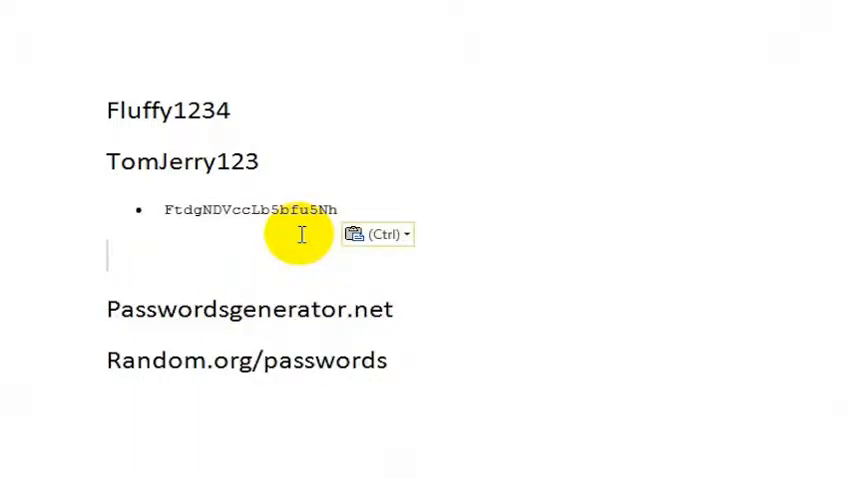